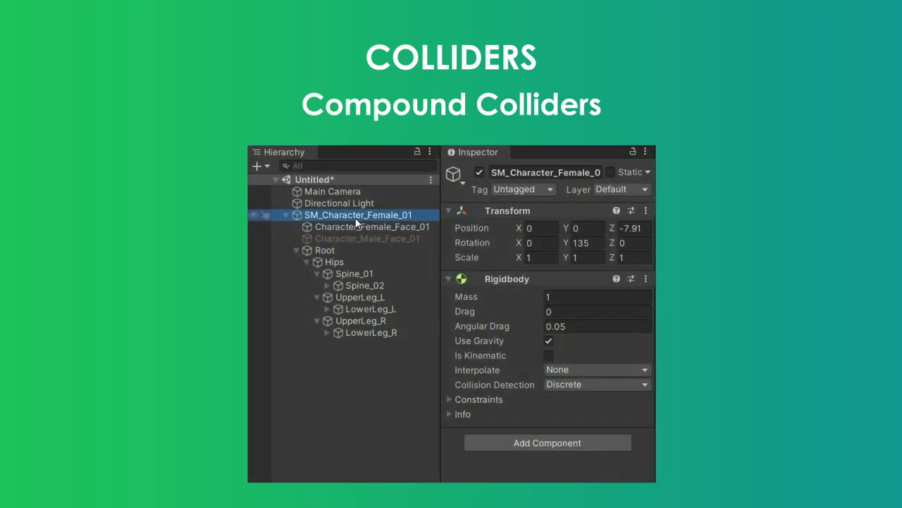
Step: Navigate through the editor panels before selecting the cube prop
left_click(369, 333)
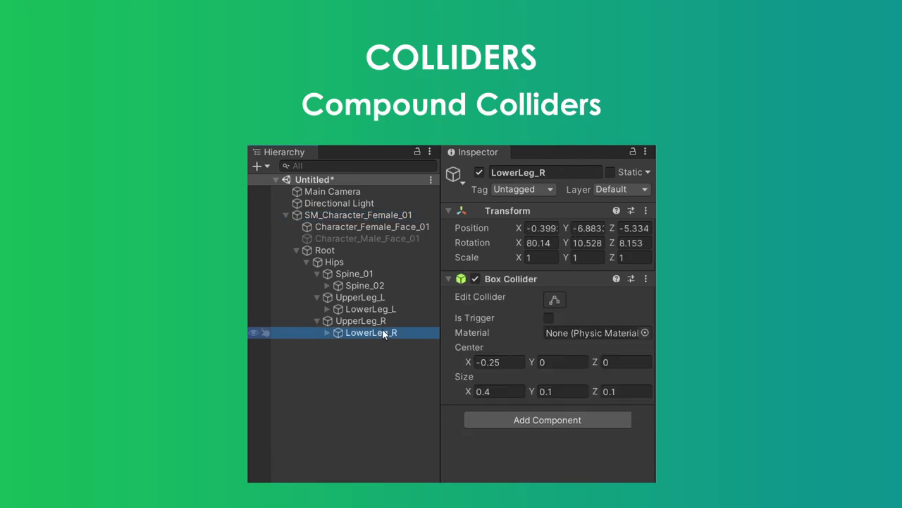
left_click(361, 320)
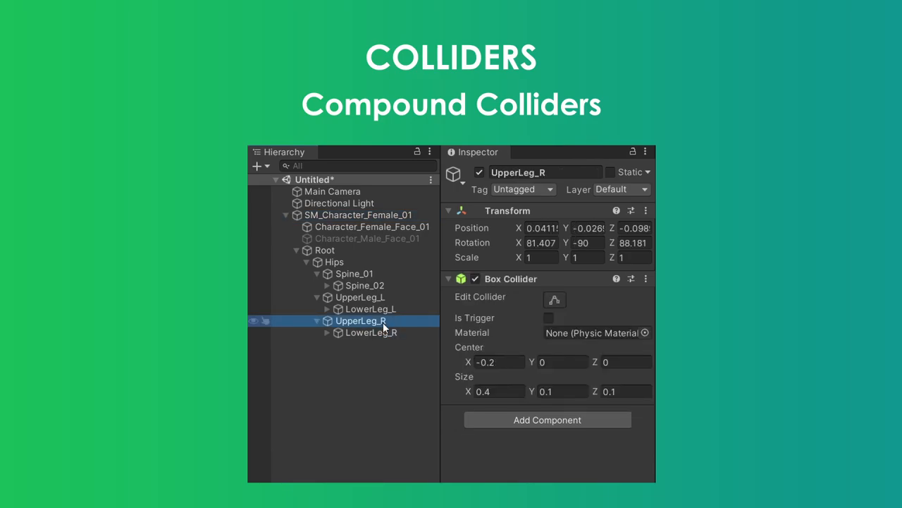
left_click(369, 309)
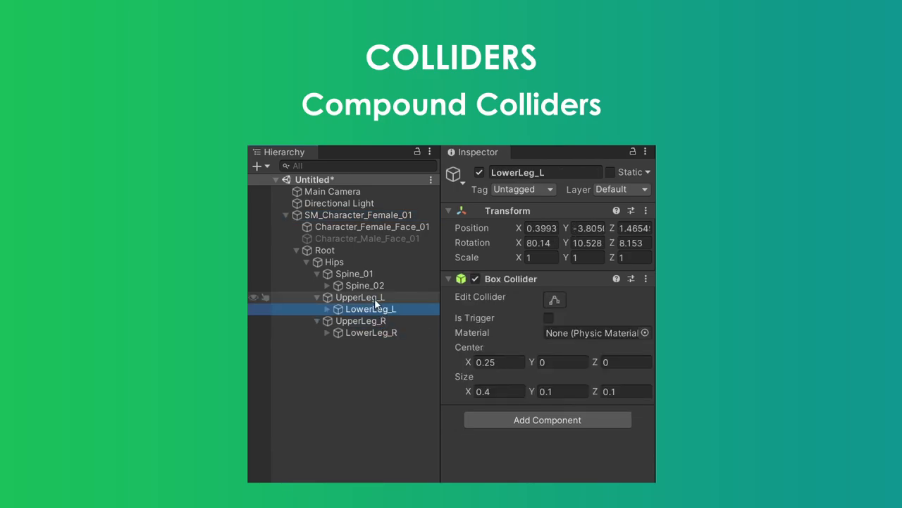
left_click(361, 296)
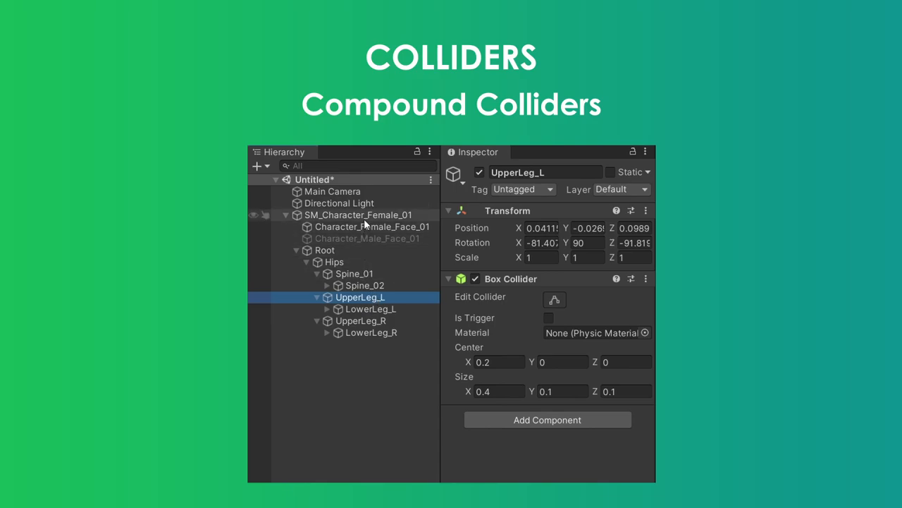
left_click(359, 215)
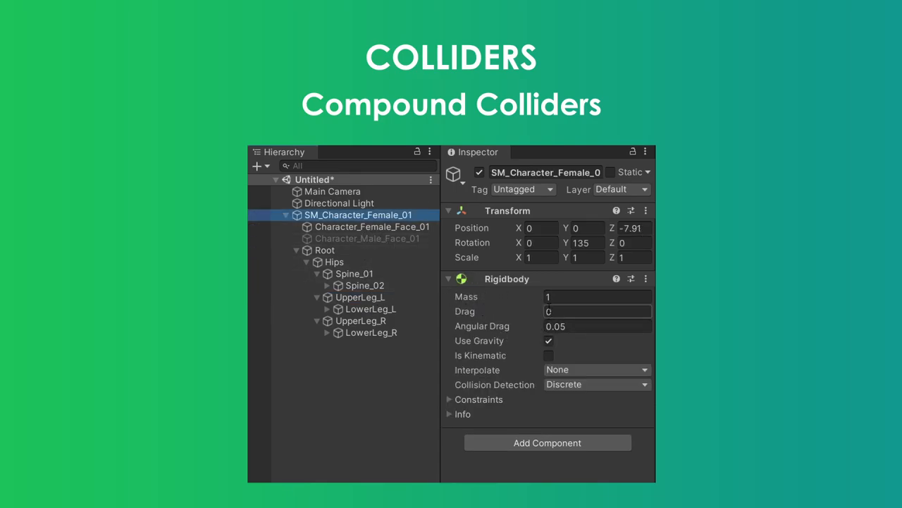
key("Right")
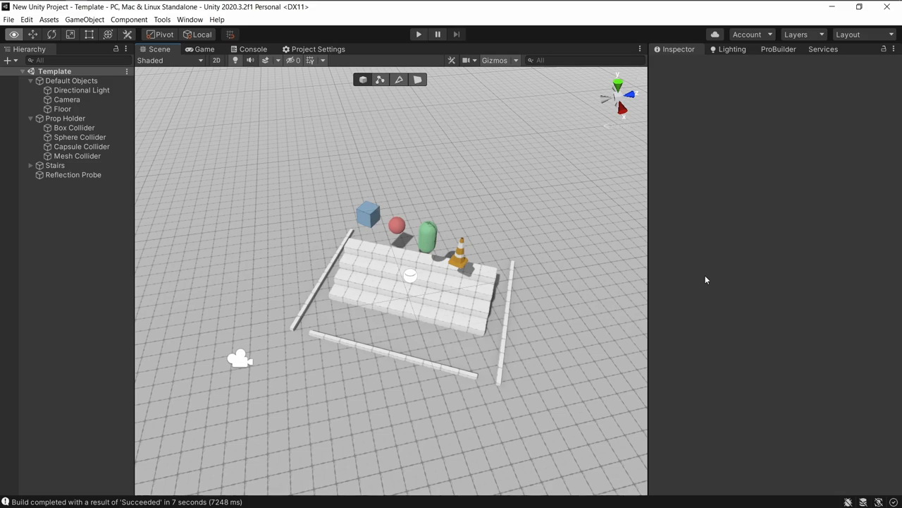
mouse_move(442, 313)
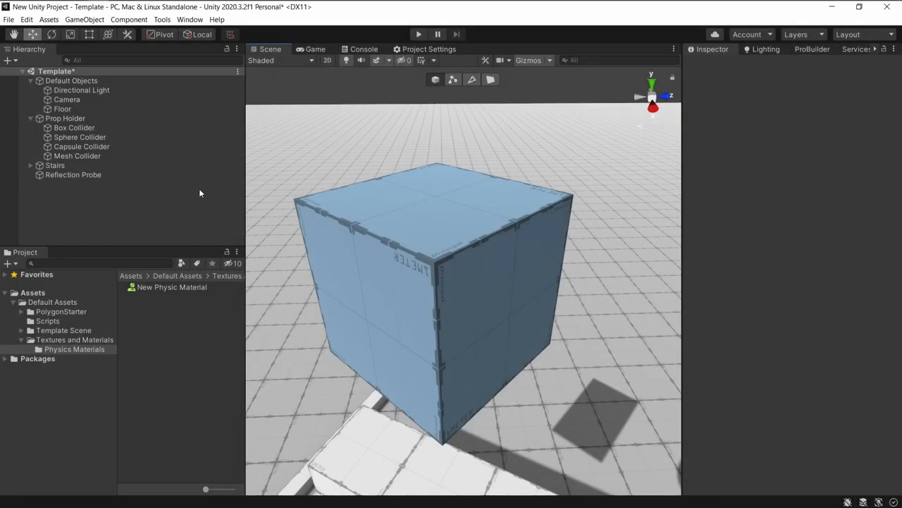
Step: Add a Box Collider component to the selected blue cube prop
left_click(74, 127)
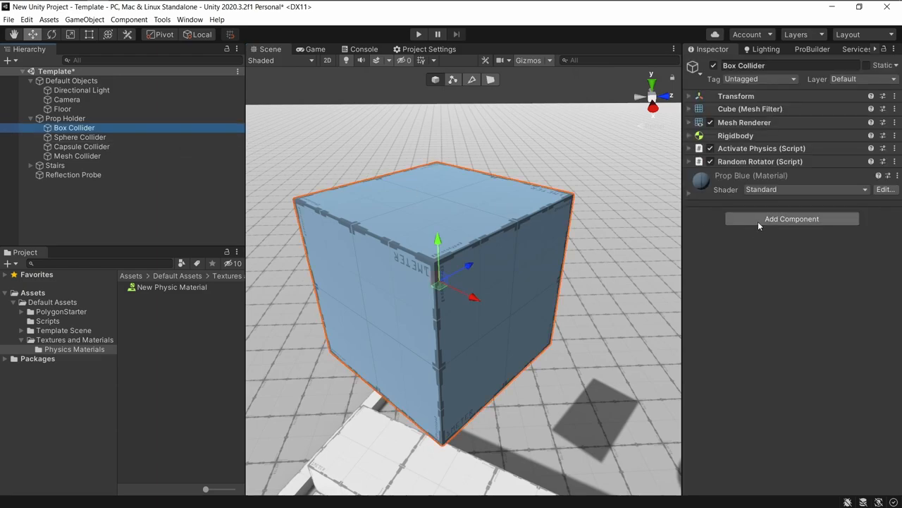
left_click(792, 219)
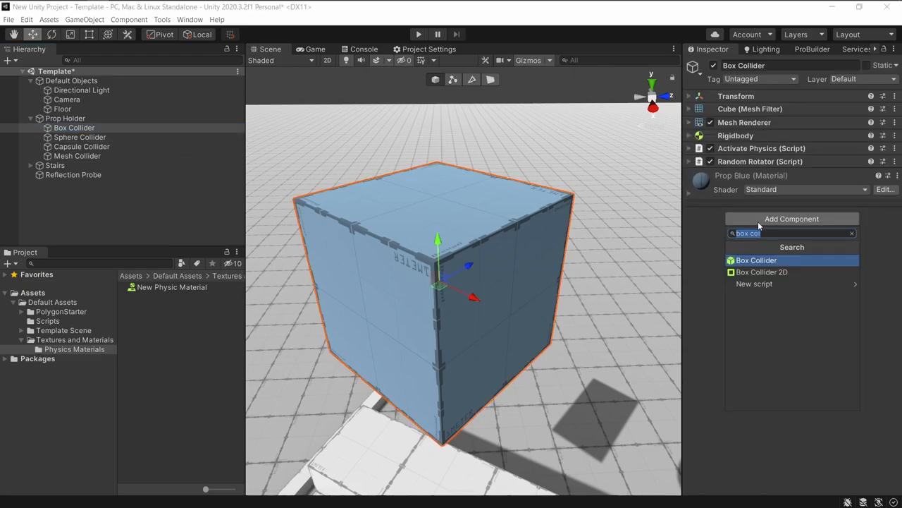
left_click(756, 260)
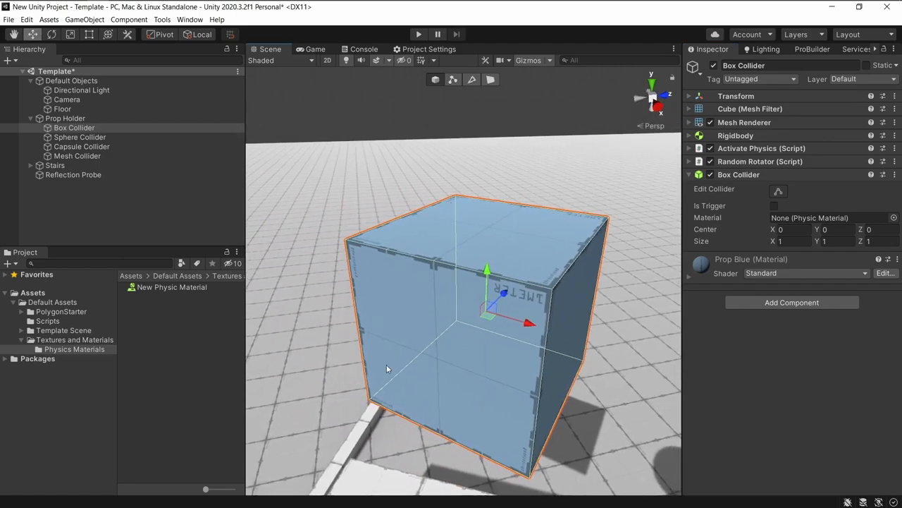
mouse_move(315, 247)
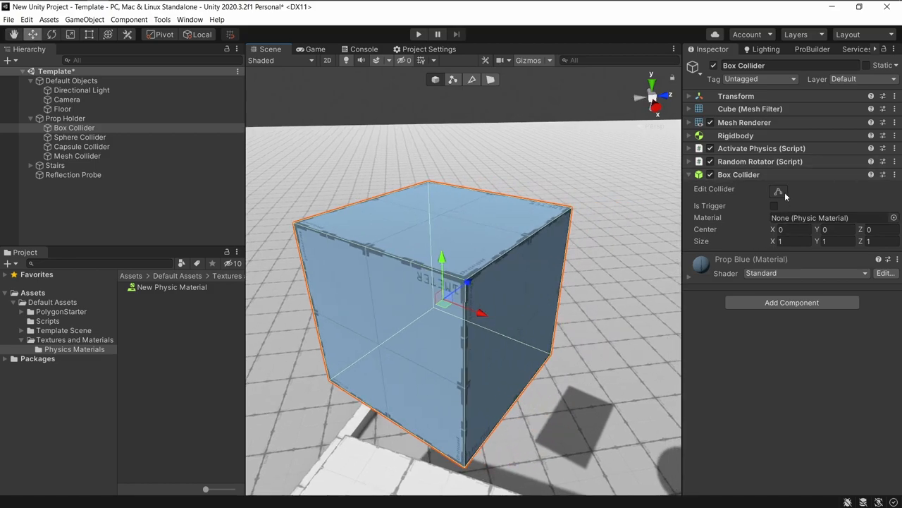
mouse_move(745, 209)
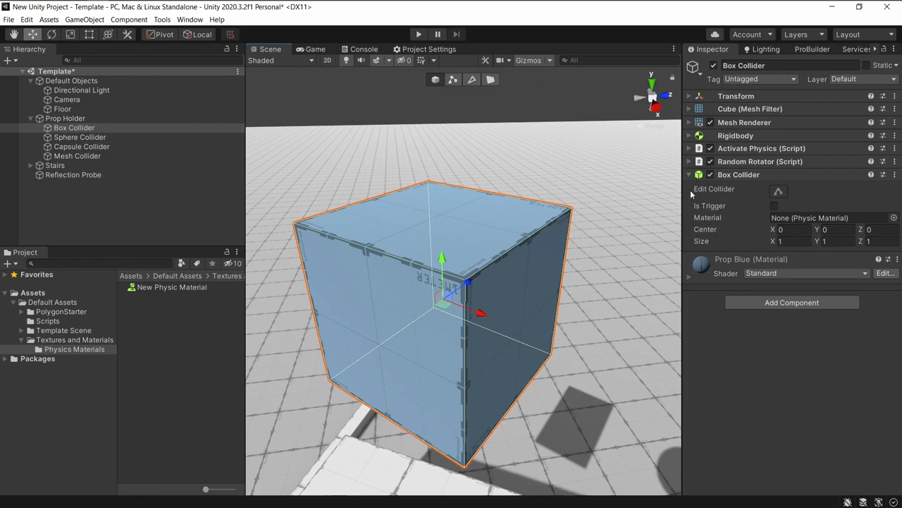
mouse_move(661, 214)
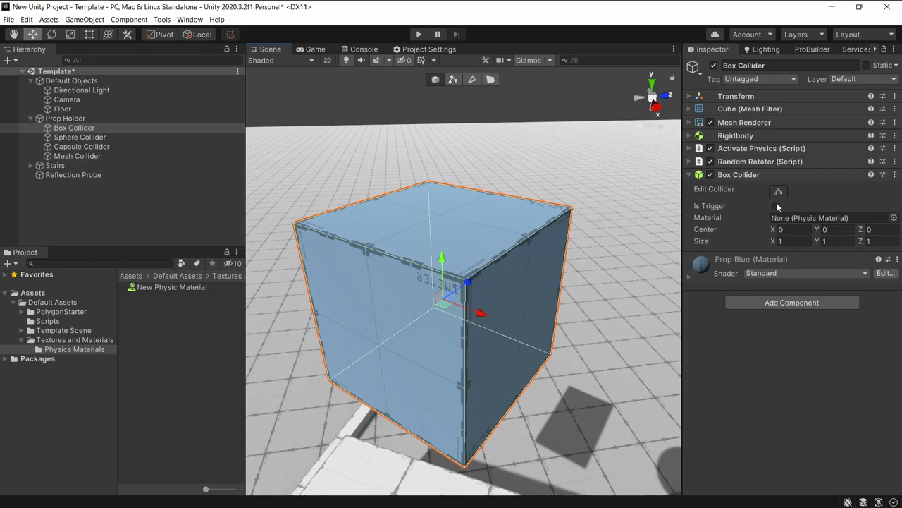
mouse_move(779, 191)
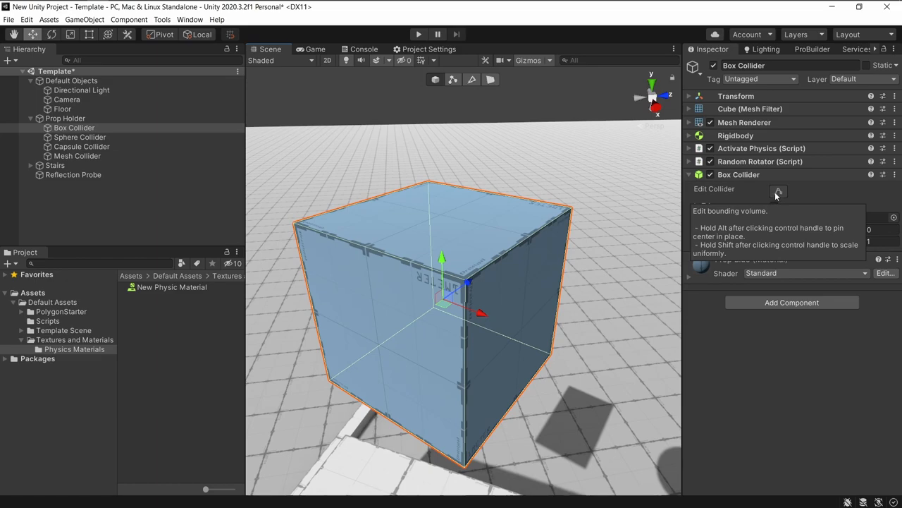
left_click(778, 192)
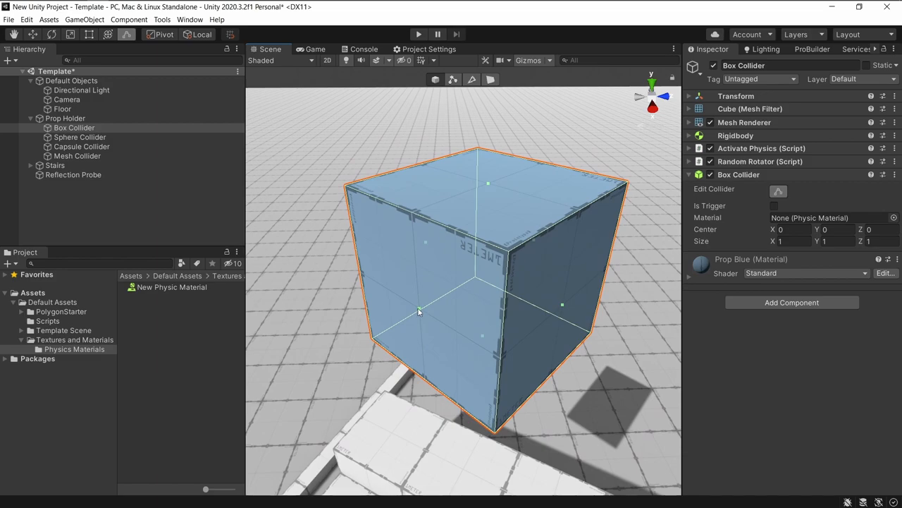
left_click_drag(419, 310, 501, 287)
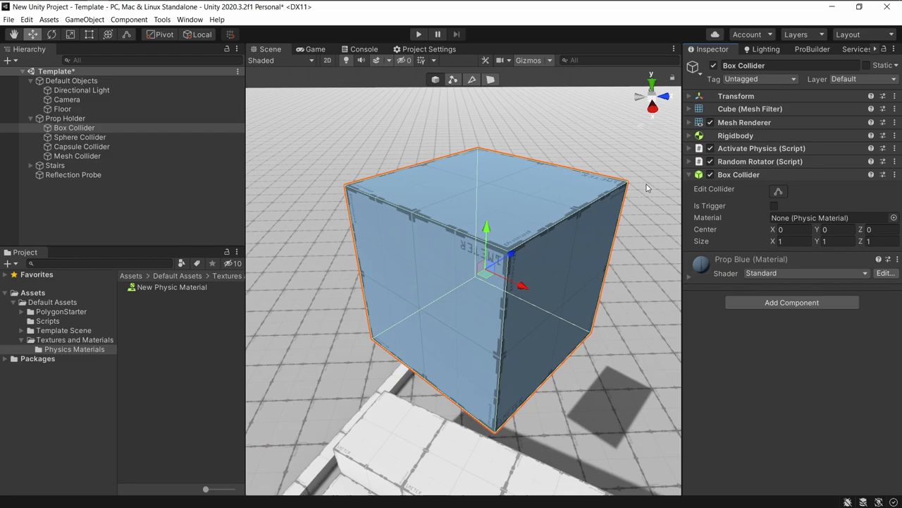
mouse_move(736, 215)
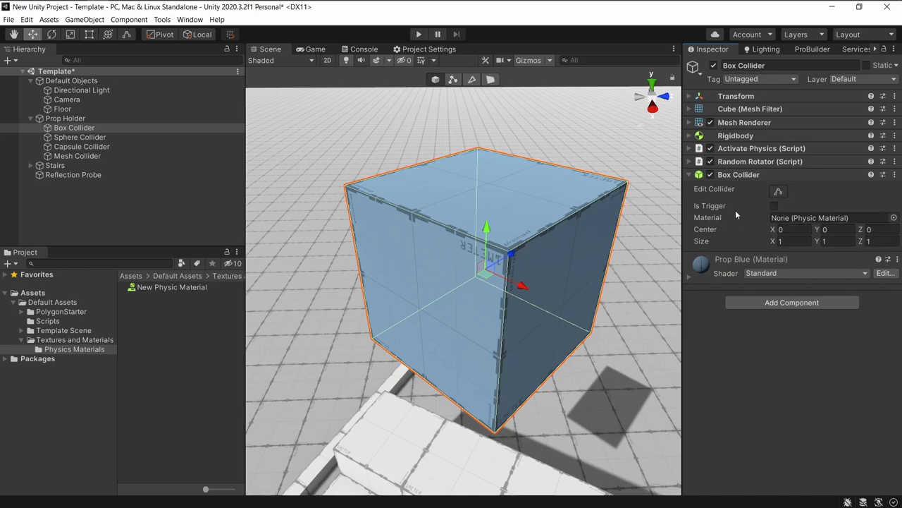
mouse_move(769, 213)
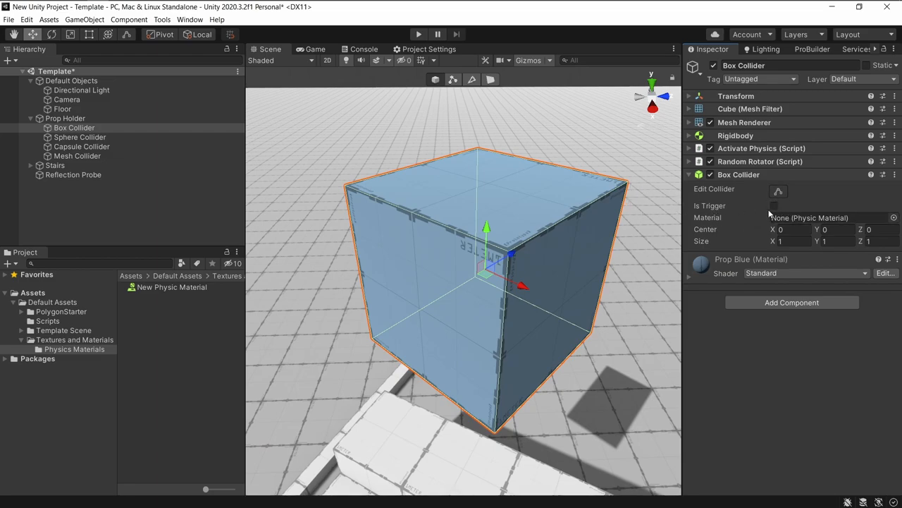
left_click(774, 206)
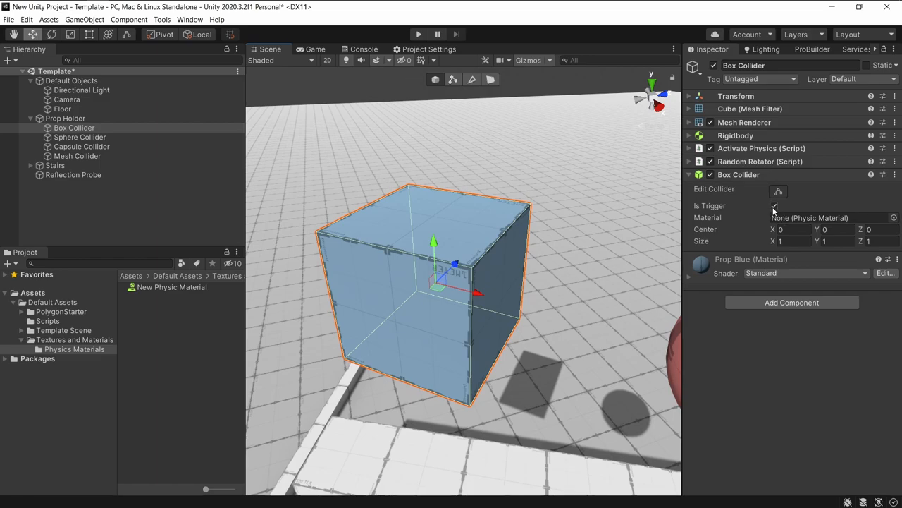
left_click(774, 205)
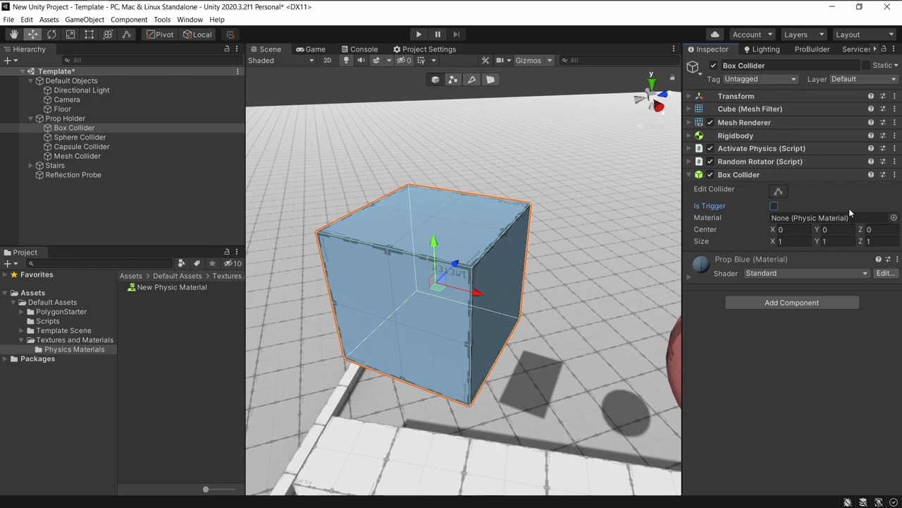
mouse_move(158, 289)
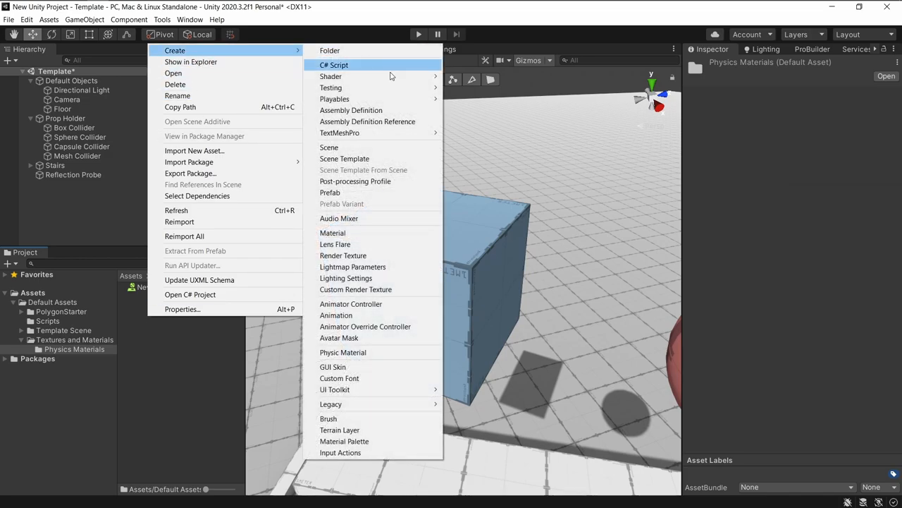
Step: View the New Physic Material's friction and bounciness, then reselect the box prop
left_click(343, 353)
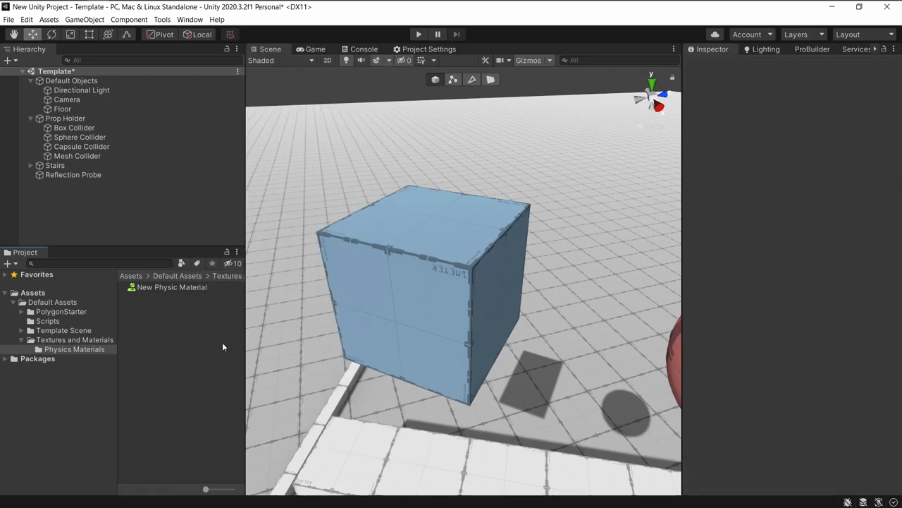
left_click(74, 127)
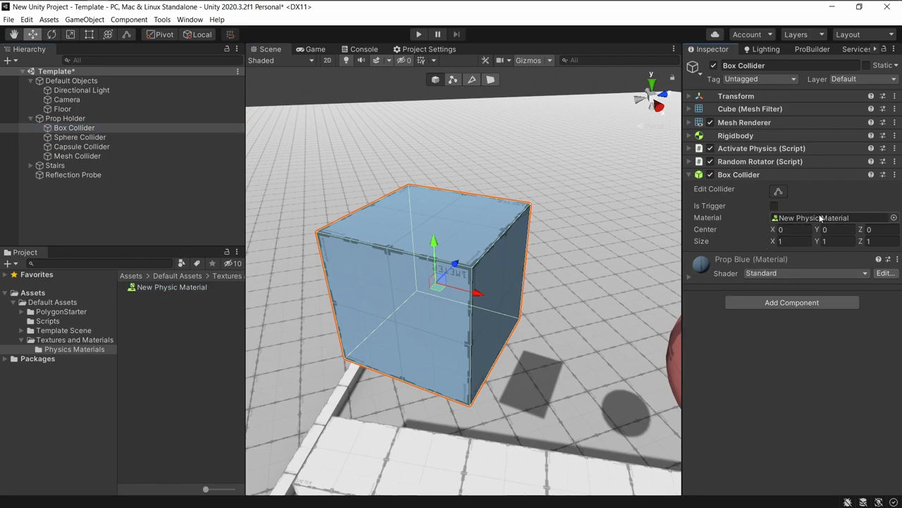
mouse_move(637, 231)
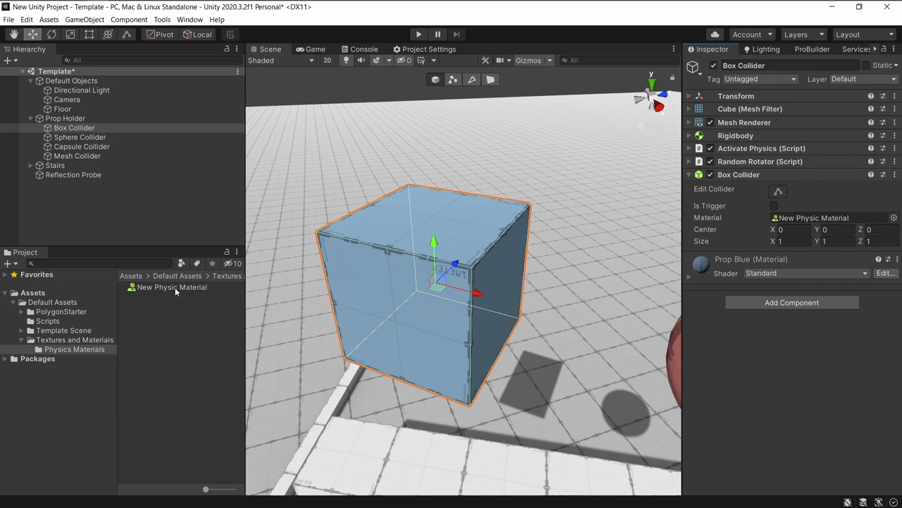
left_click(172, 287)
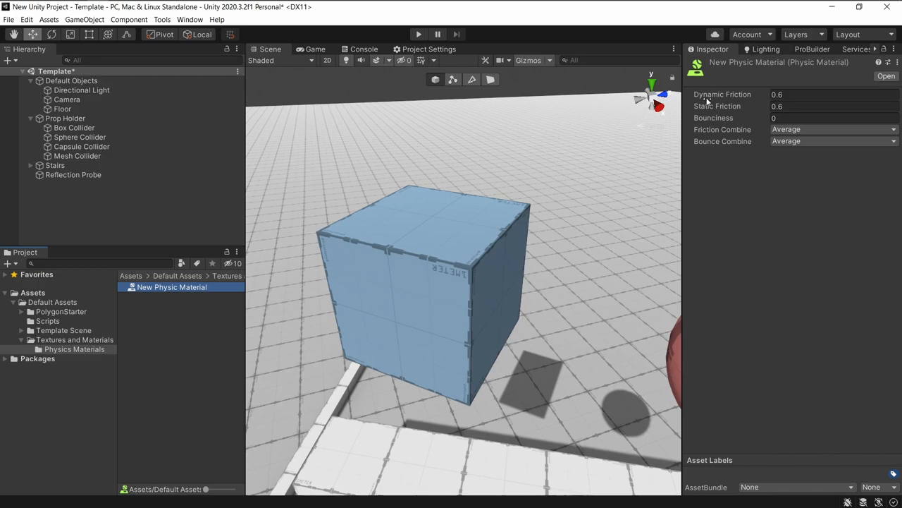
mouse_move(727, 107)
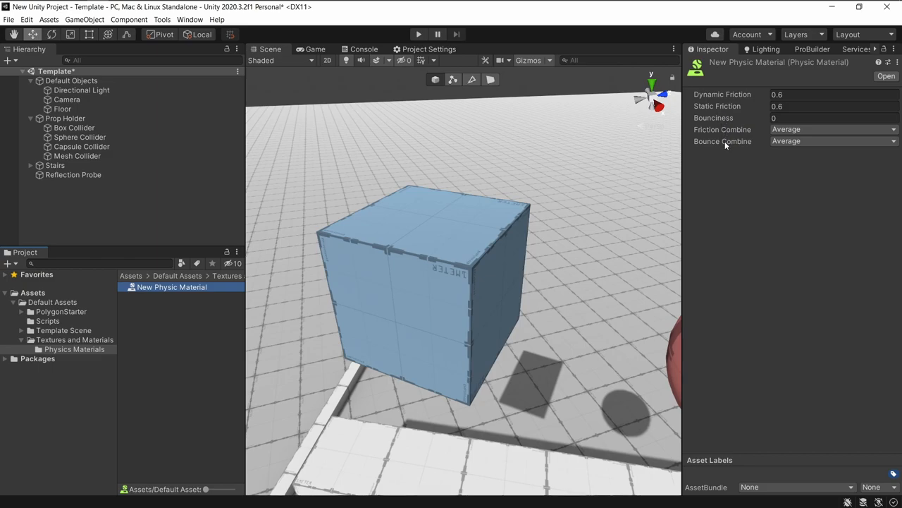
mouse_move(393, 231)
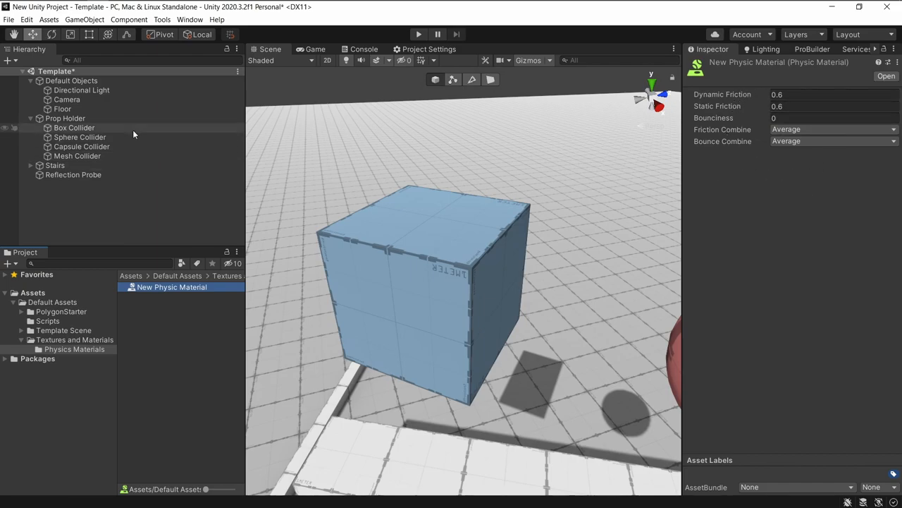
left_click(75, 127)
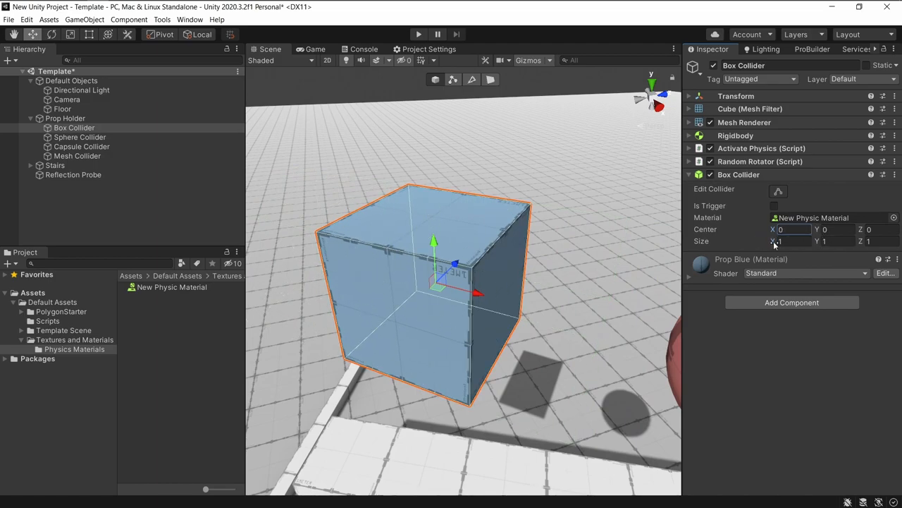
Step: Set the box prop's Box Collider size to 0.9
type("0.9")
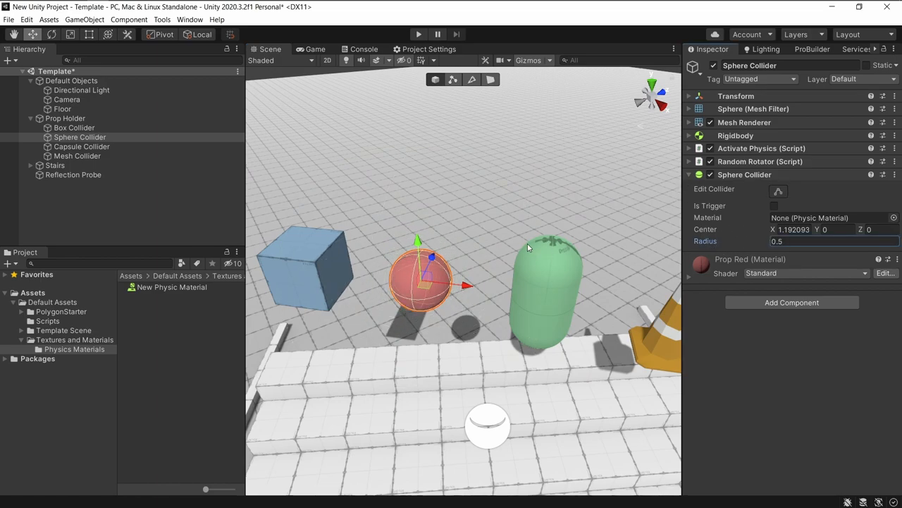
left_click(82, 146)
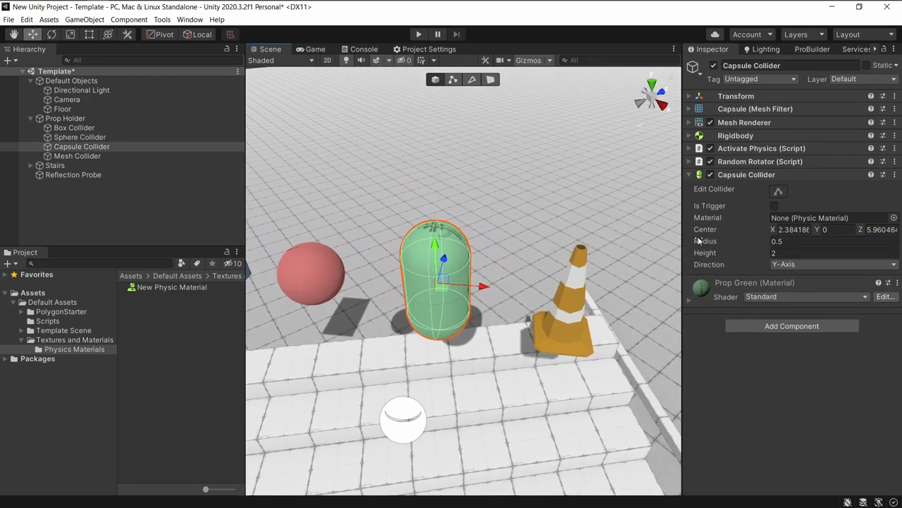
type("0.41")
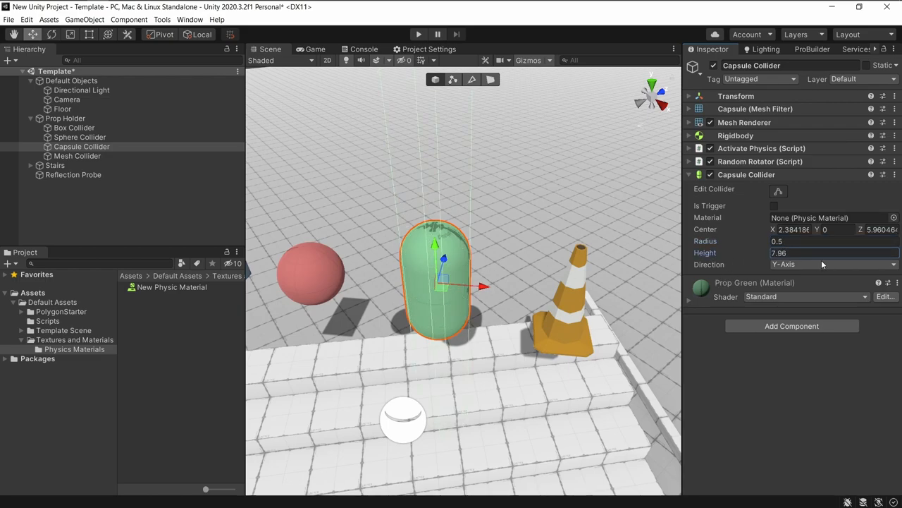
type("2")
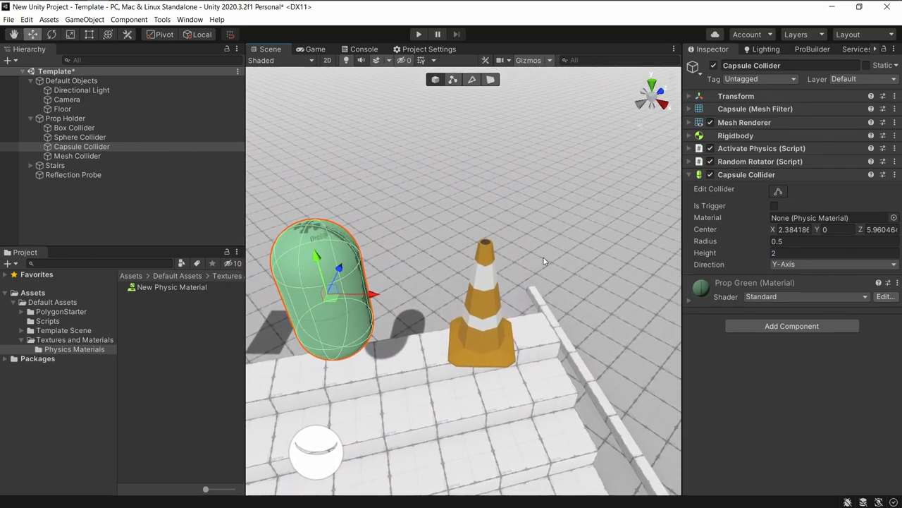
Step: Toggle the traffic cone's Mesh Collider Convex option off and back on
left_click(78, 155)
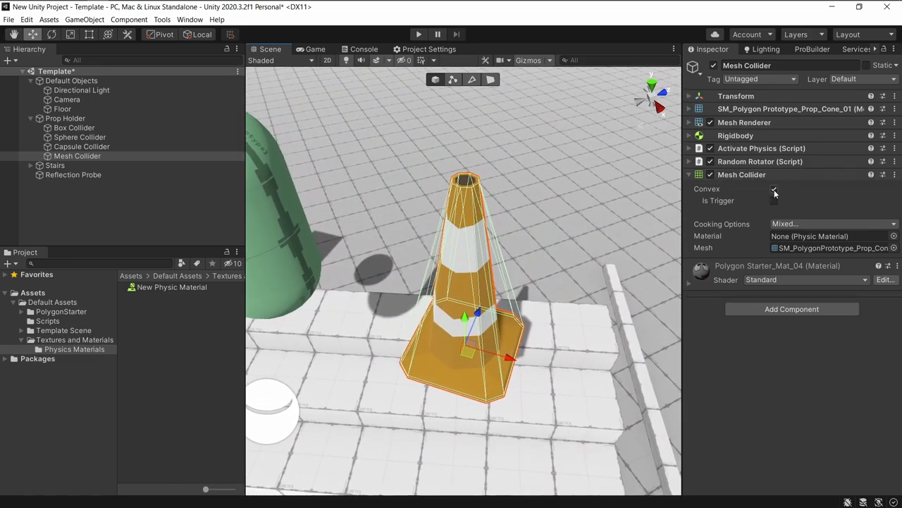
left_click(774, 189)
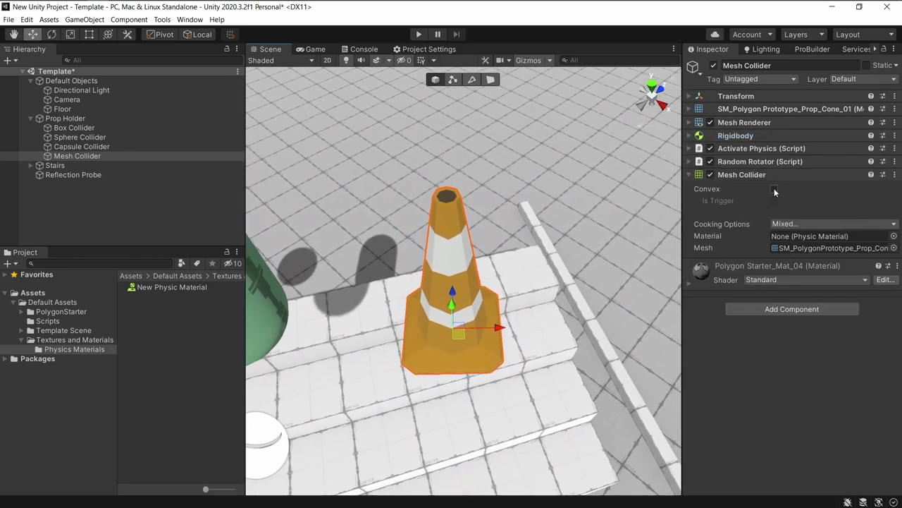
left_click(773, 189)
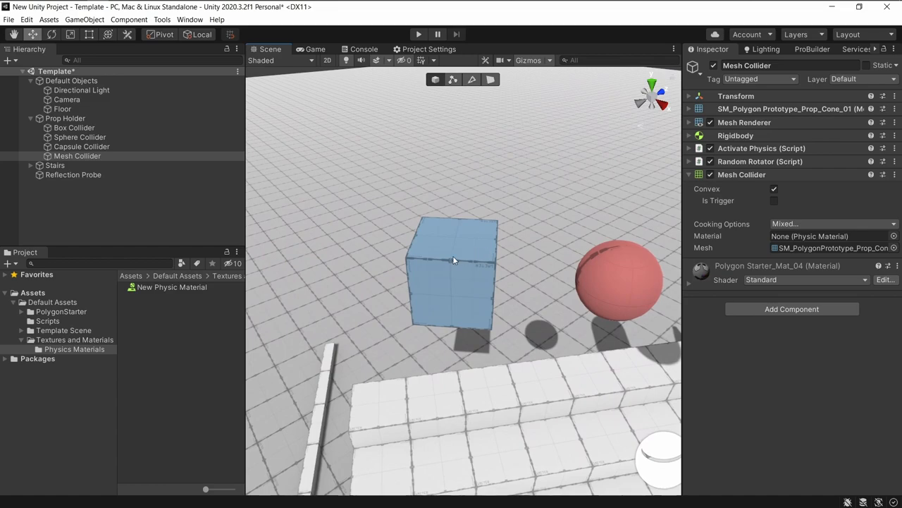
Step: Add a second Box Collider to the box prop, then select the traffic cone
left_click(73, 127)
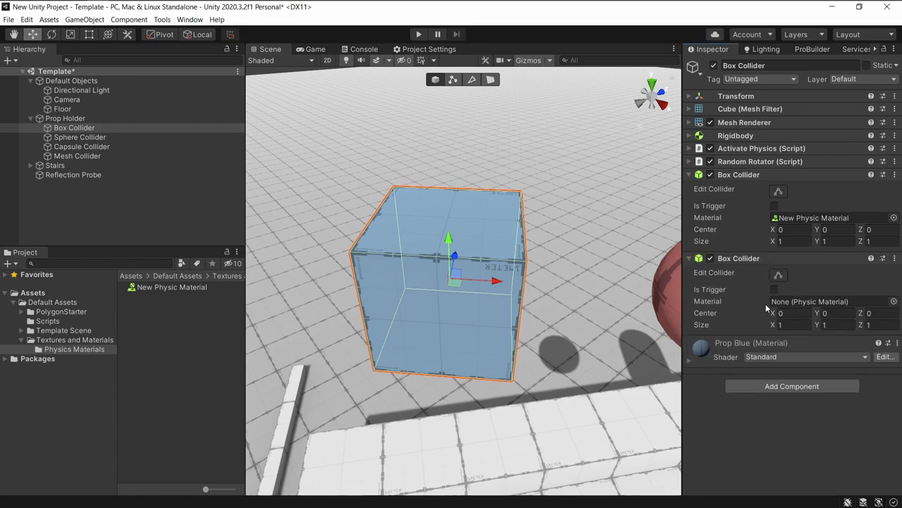
left_click(789, 228)
type("-0.5")
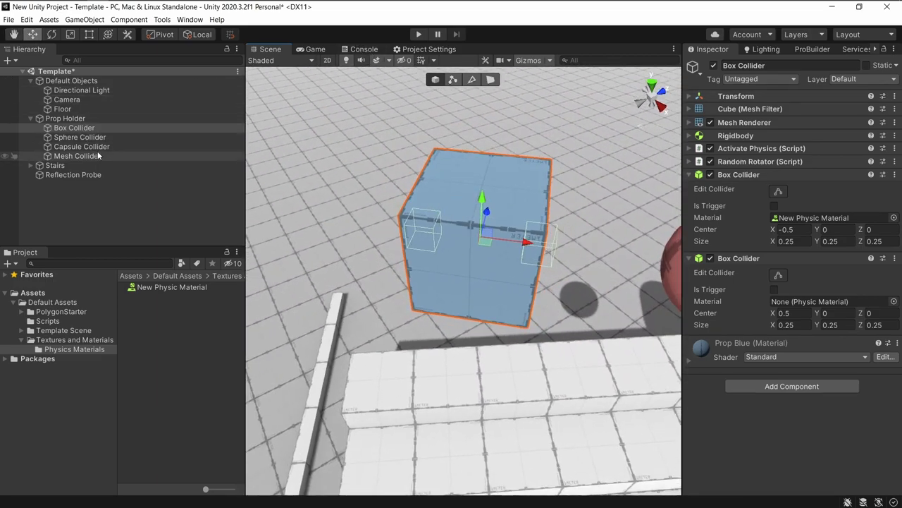
left_click(78, 155)
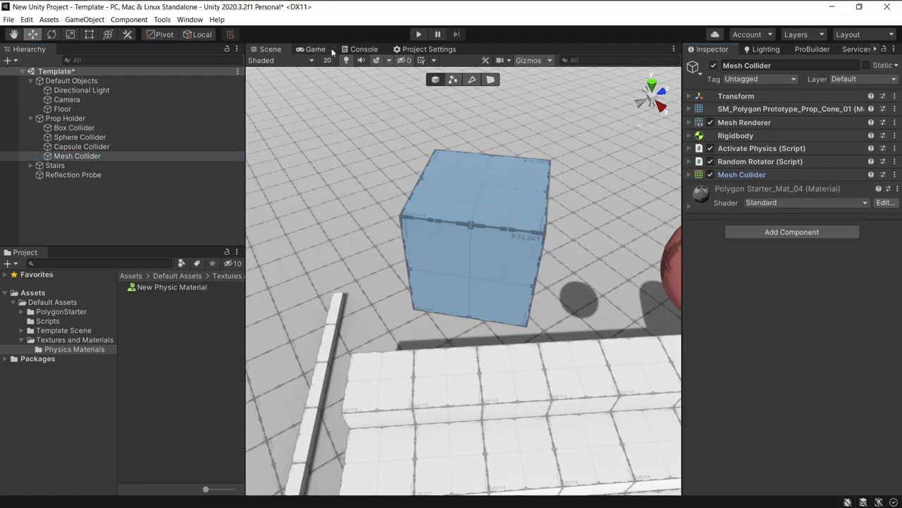
left_click(419, 34)
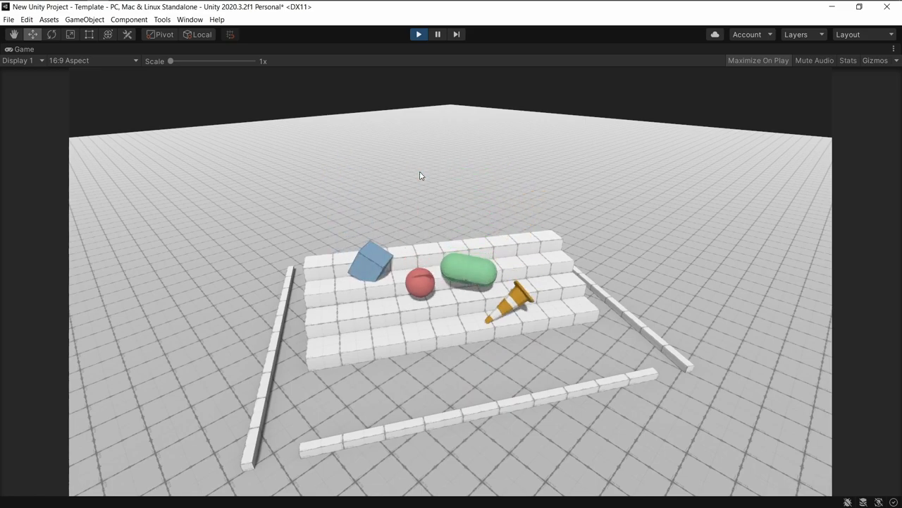
left_click(417, 34)
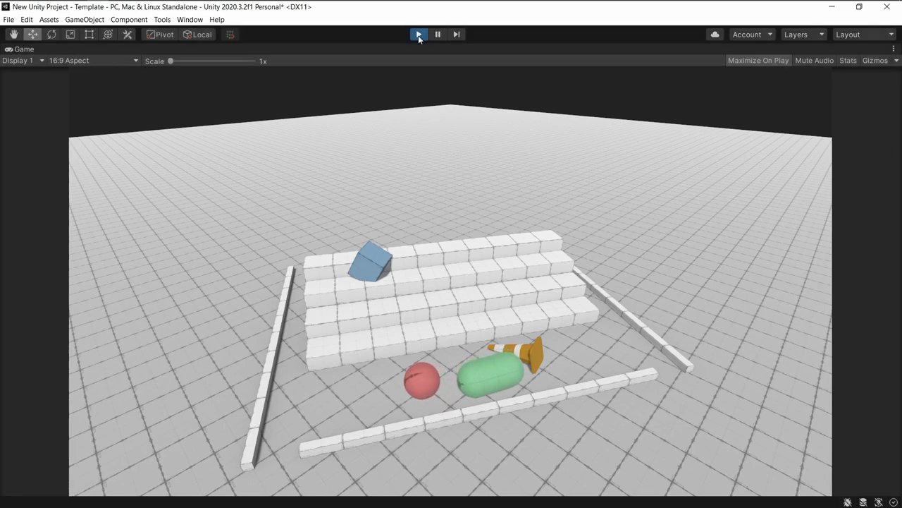
left_click(419, 34)
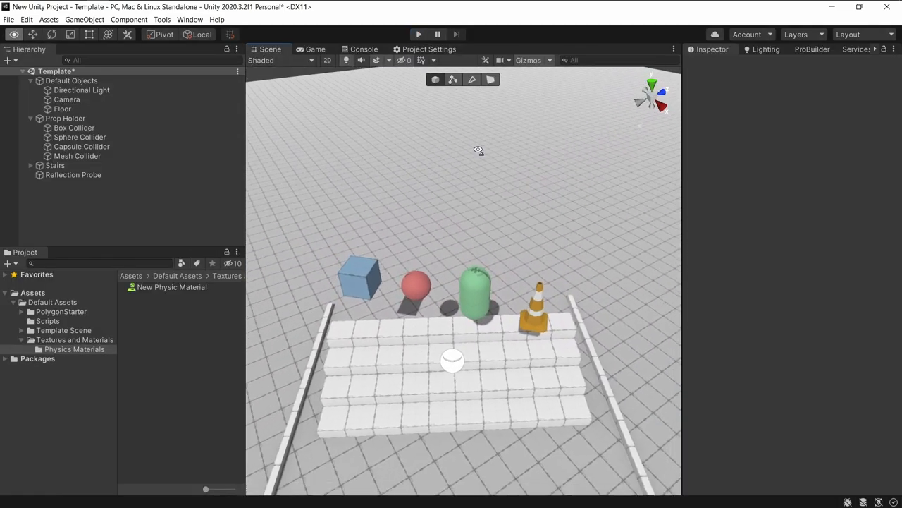
left_click_drag(478, 149, 506, 197)
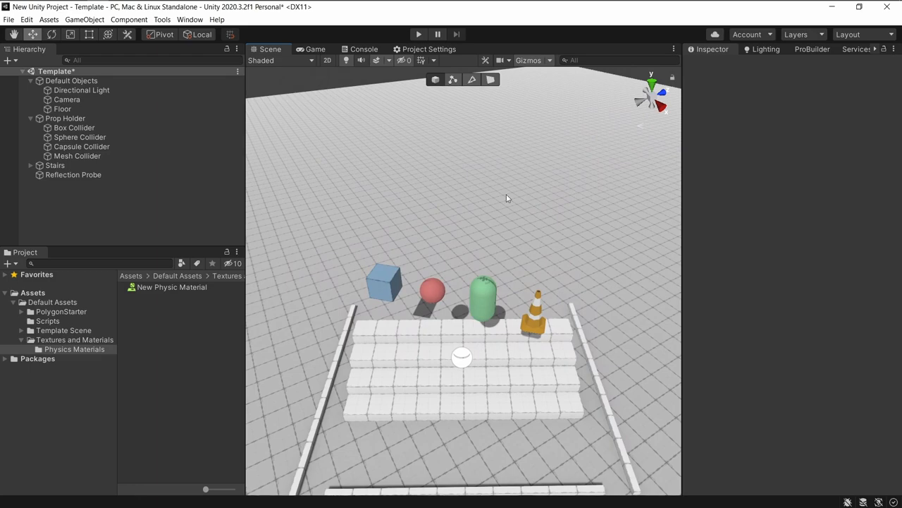